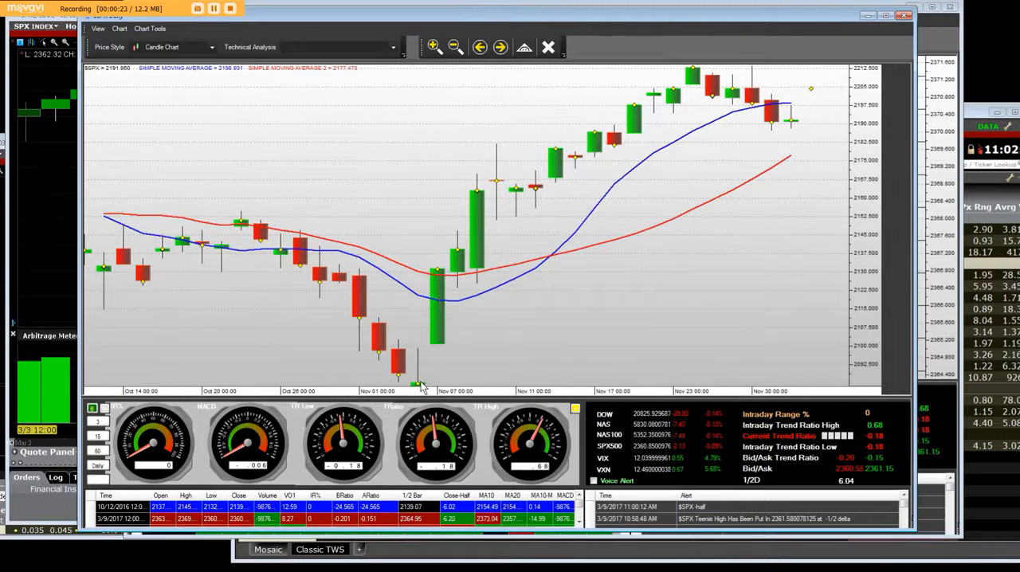
{"action": "mouse_move", "coordinate": [423, 384]}
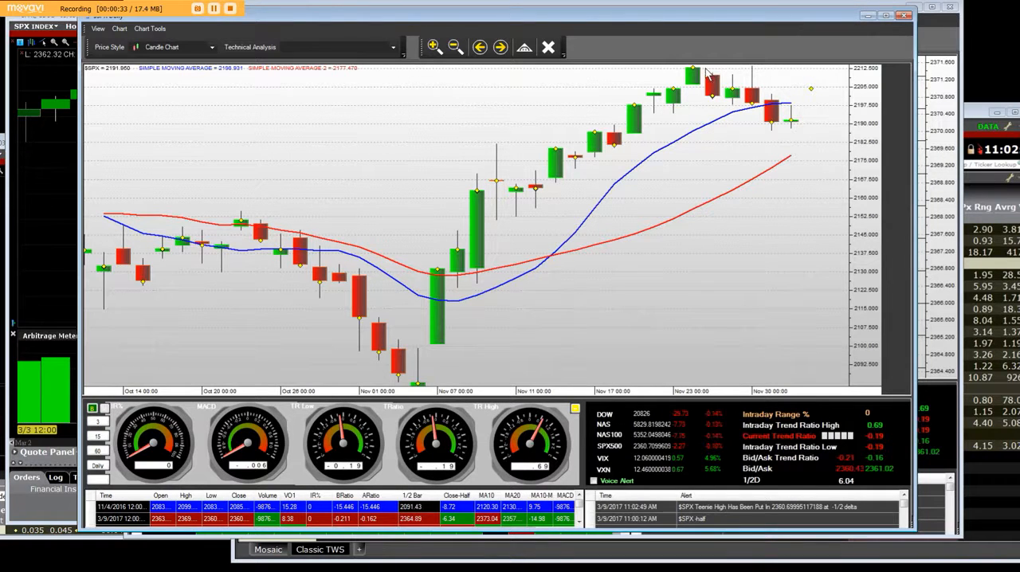
Step: Step the SPX daily chart back twice to show June through early August 2016
{"action": "left_click", "coordinate": [455, 47]}
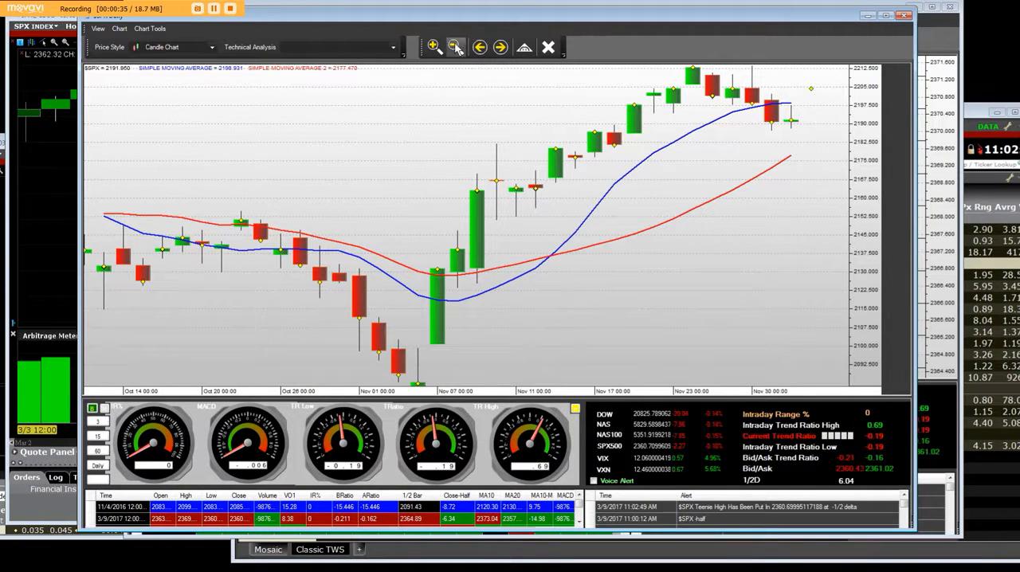
{"action": "left_click", "coordinate": [455, 47]}
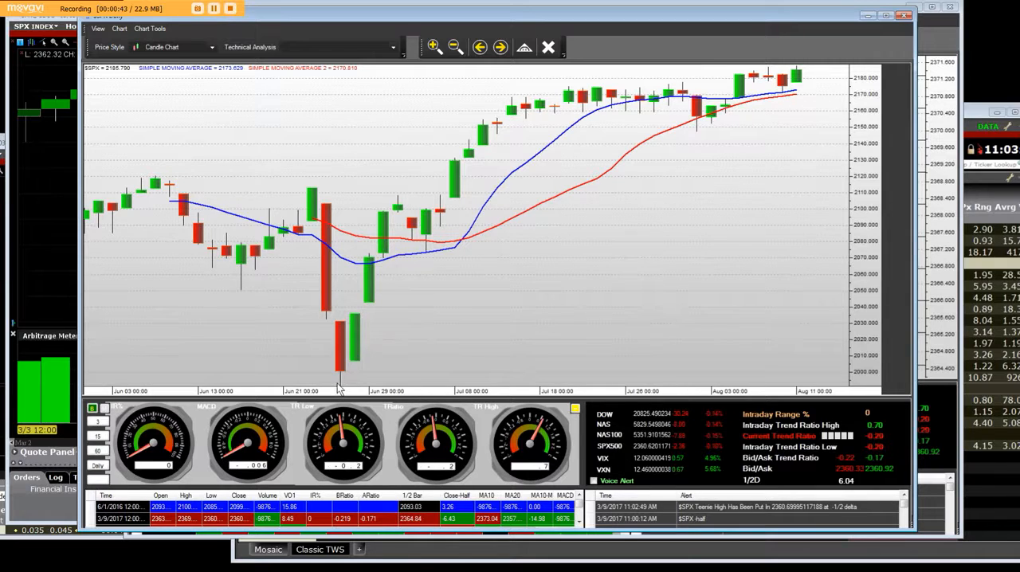
{"action": "mouse_move", "coordinate": [359, 353]}
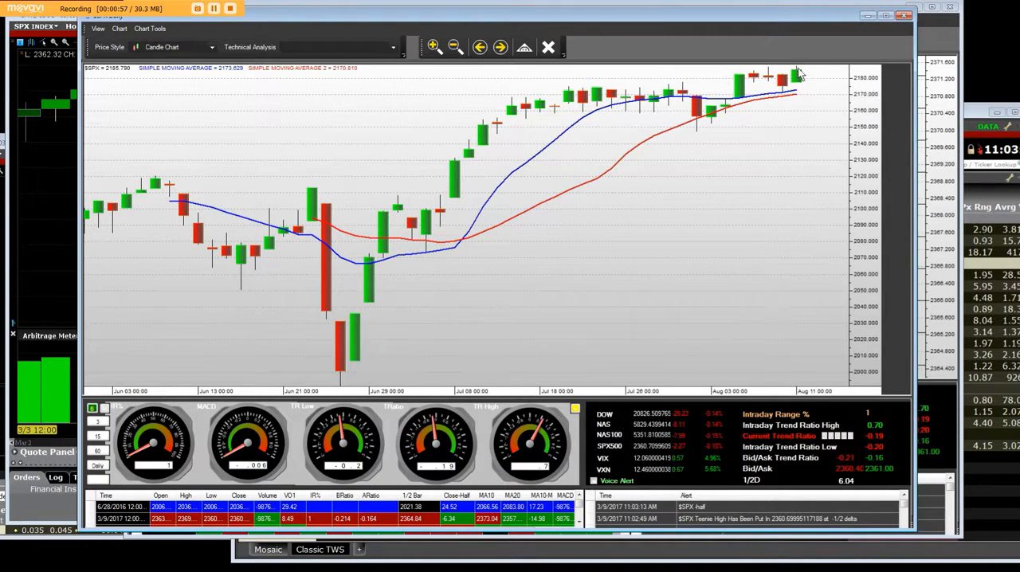
Step: Jump the SPX chart forward to December 2016 through March 2017 bars
{"action": "left_click", "coordinate": [454, 47]}
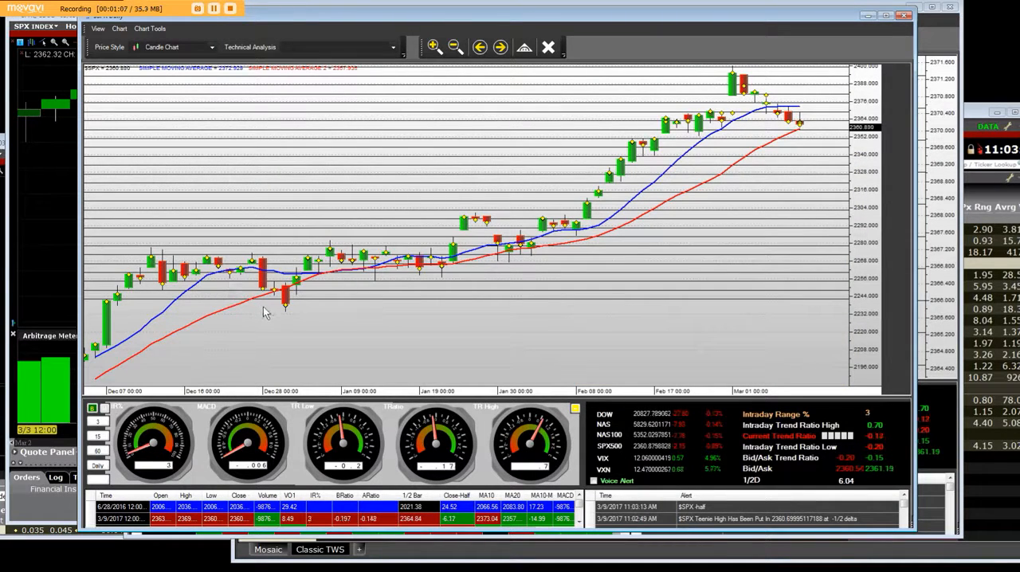
{"action": "mouse_move", "coordinate": [295, 293]}
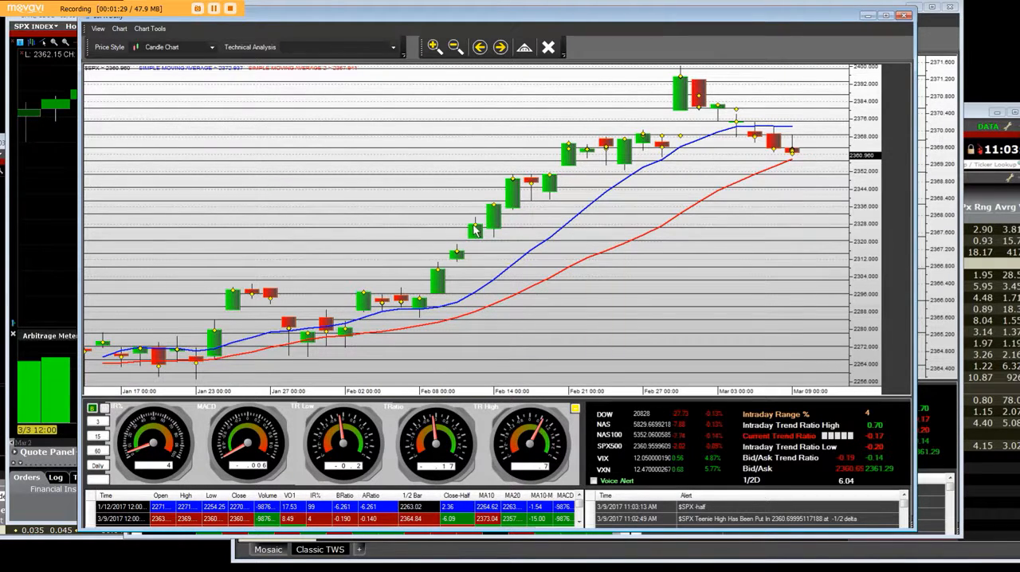
{"action": "mouse_move", "coordinate": [550, 200]}
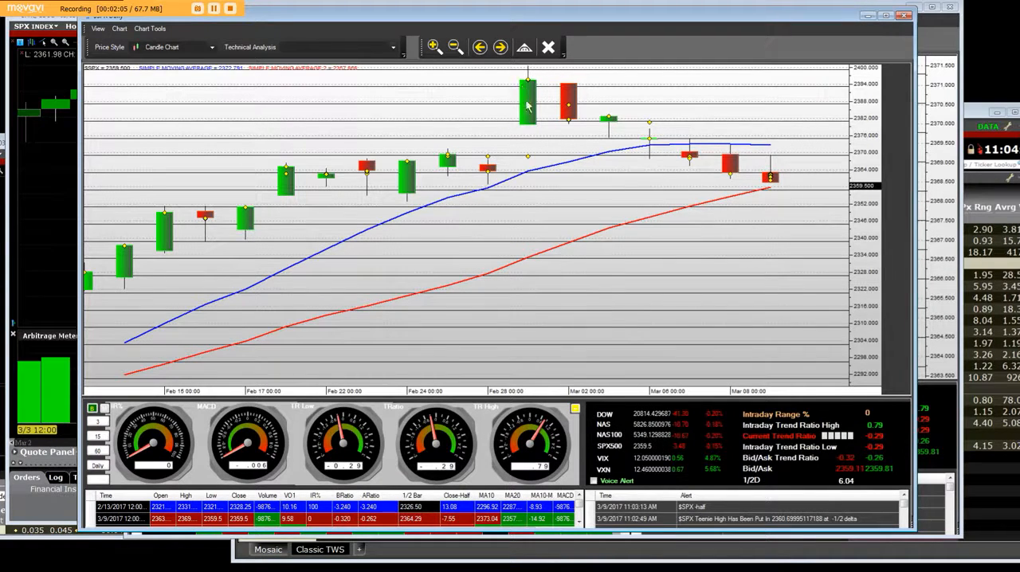
{"action": "mouse_move", "coordinate": [530, 96]}
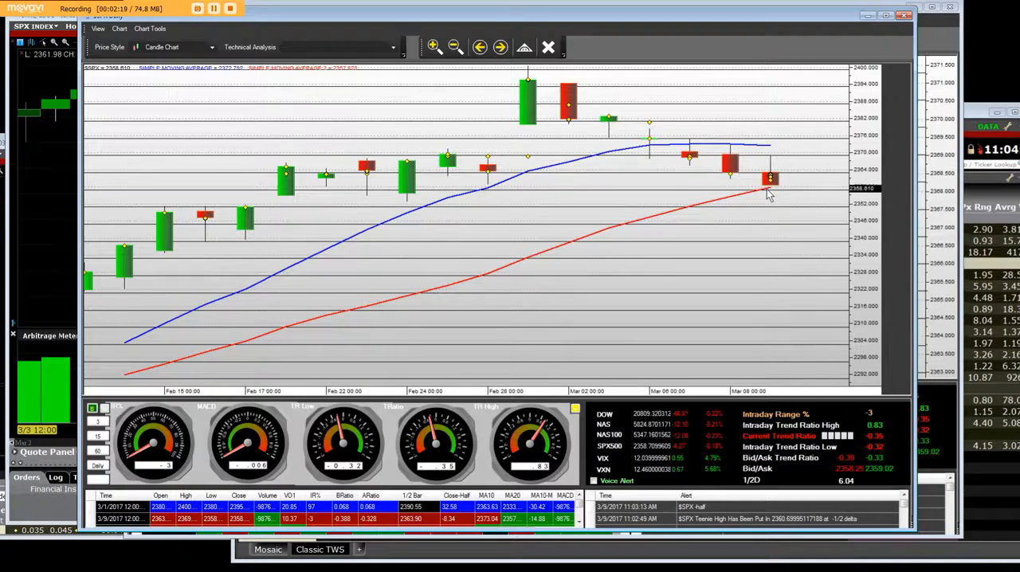
{"action": "mouse_move", "coordinate": [780, 203]}
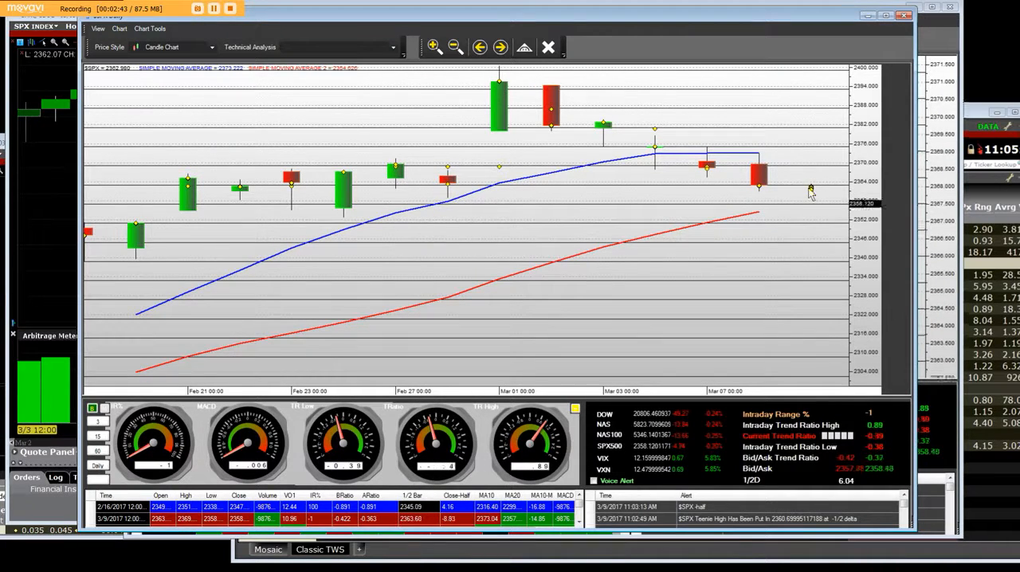
Step: Zoom out once so the chart spans late January to early March, near 2358
{"action": "left_click", "coordinate": [455, 47]}
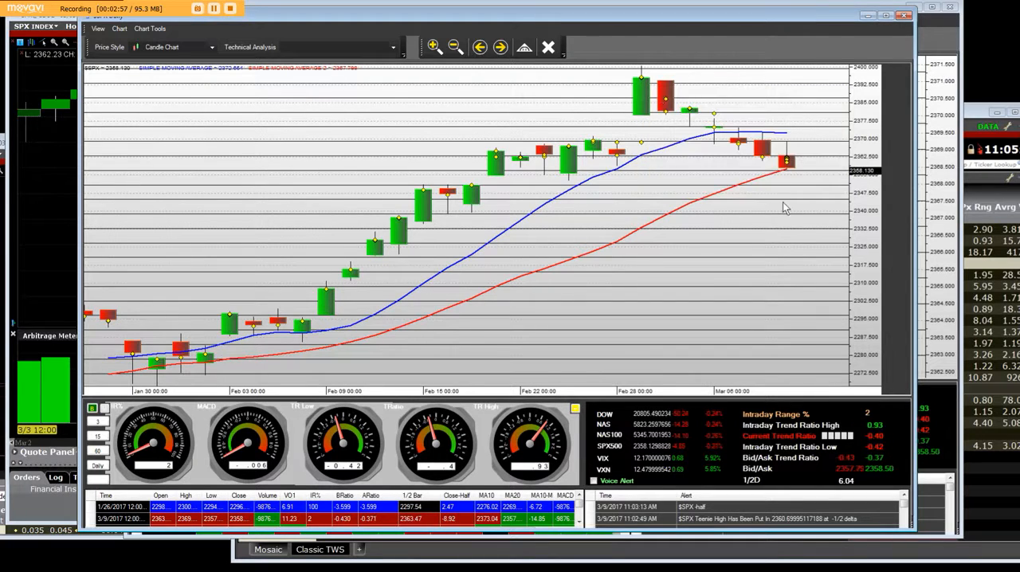
{"action": "mouse_move", "coordinate": [570, 159]}
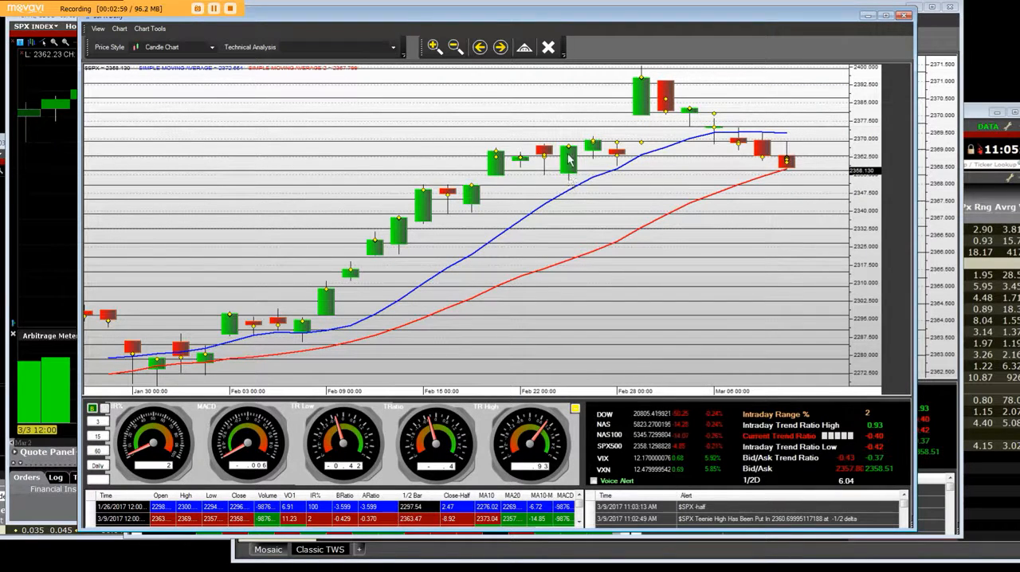
{"action": "mouse_move", "coordinate": [568, 153]}
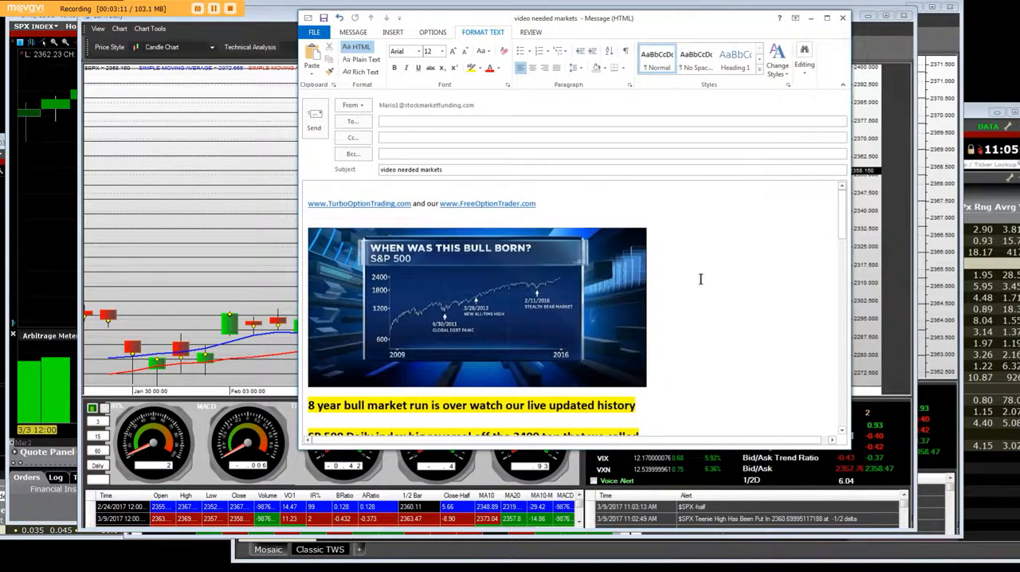
Step: Scroll the 'video needed markets' draft down to the February 2016 section
{"action": "scroll", "scroll_direction": "down", "scroll_amount": 3}
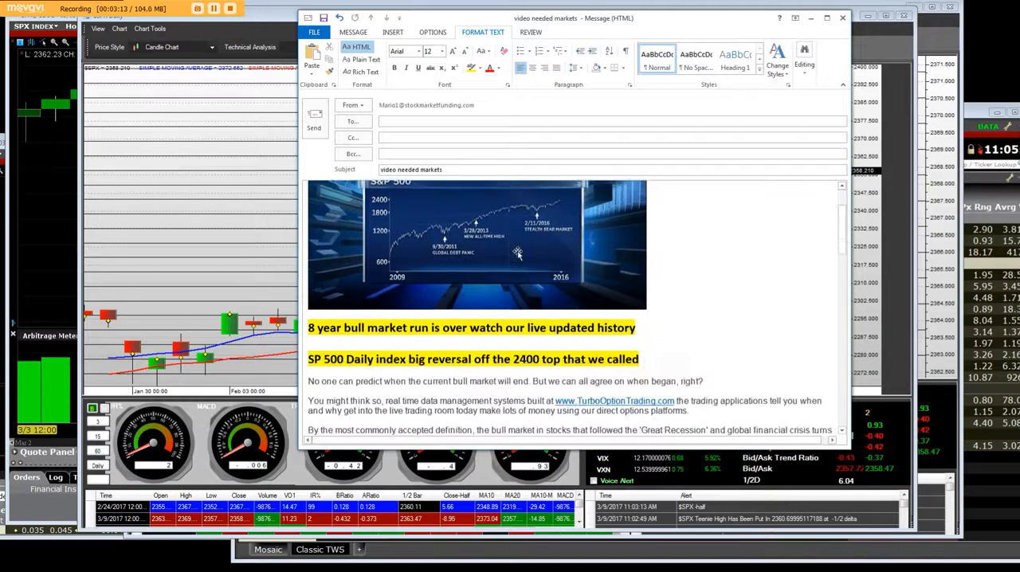
{"action": "scroll", "scroll_direction": "down", "scroll_amount": 3}
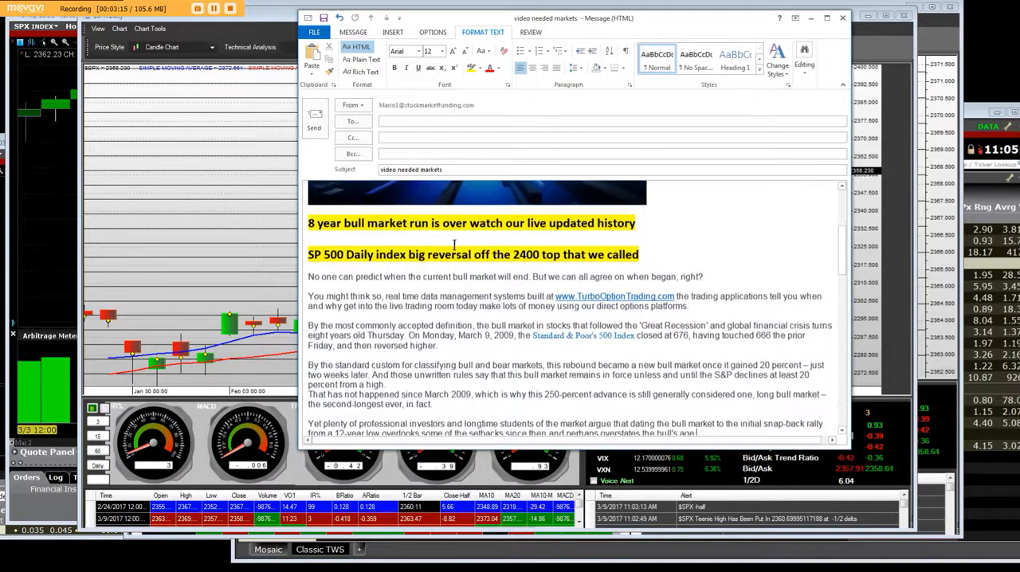
{"action": "mouse_move", "coordinate": [536, 266]}
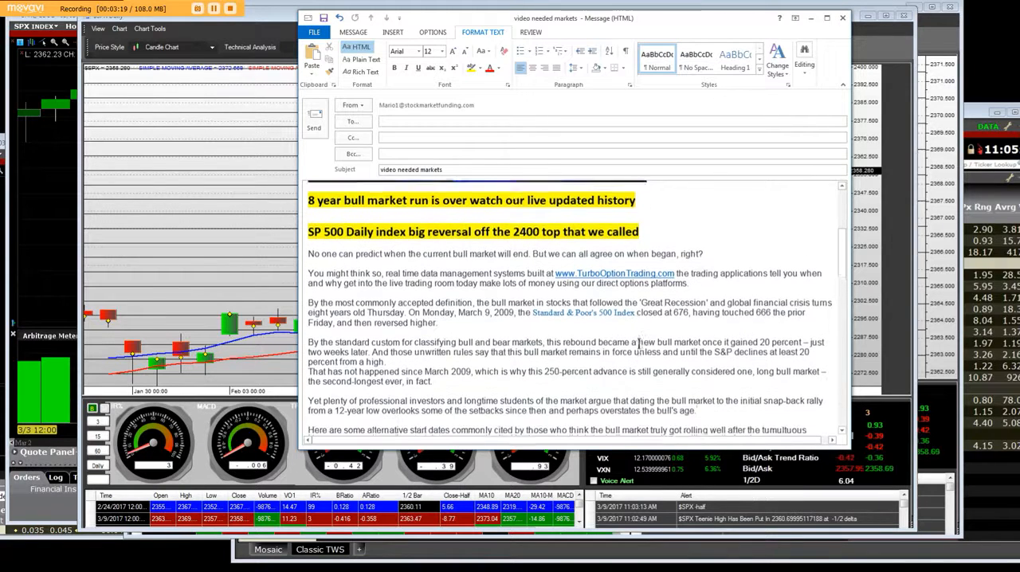
{"action": "scroll", "scroll_direction": "down", "scroll_amount": 3}
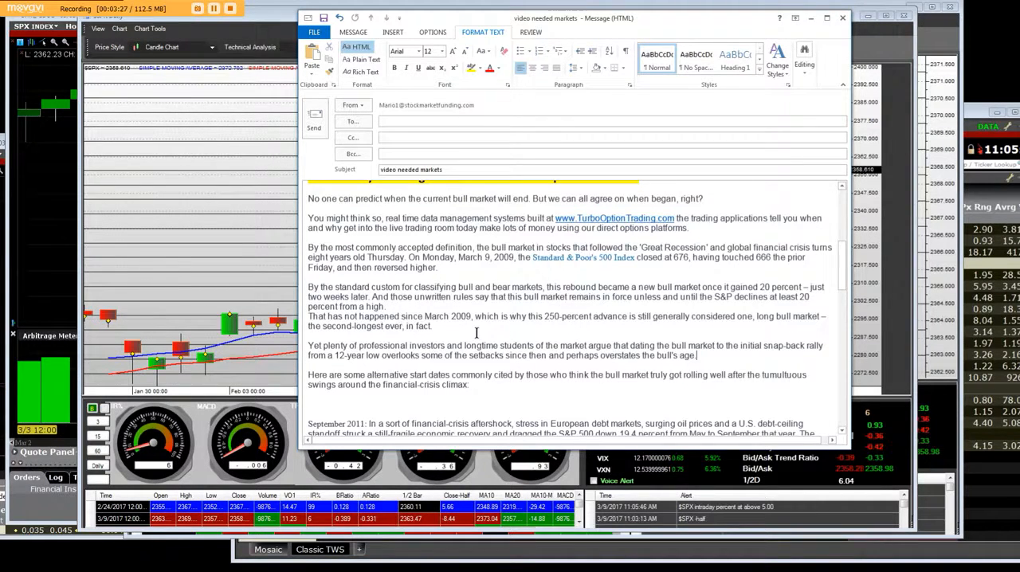
{"action": "scroll", "scroll_direction": "down", "scroll_amount": 3}
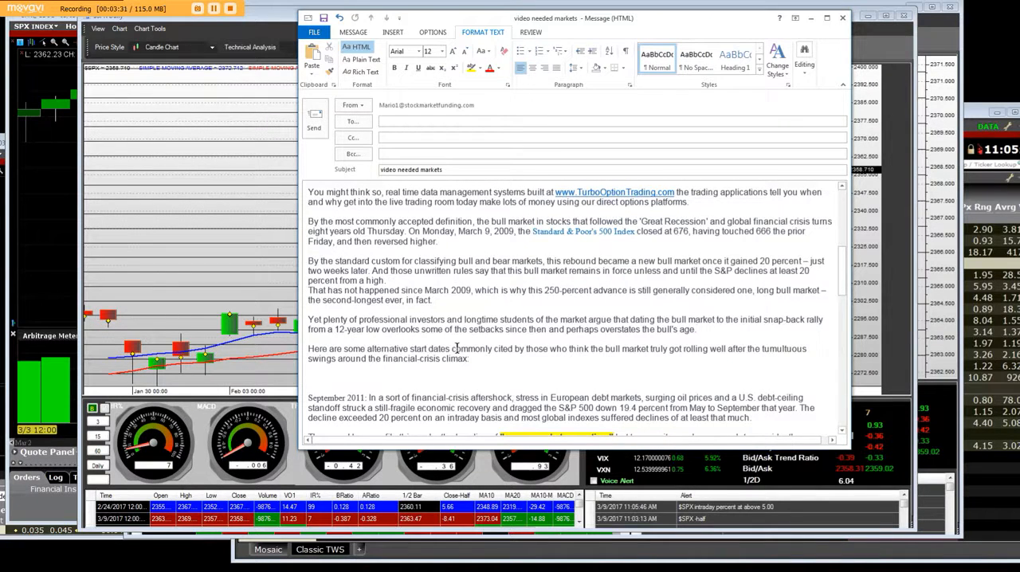
{"action": "scroll", "scroll_direction": "down", "scroll_amount": 3}
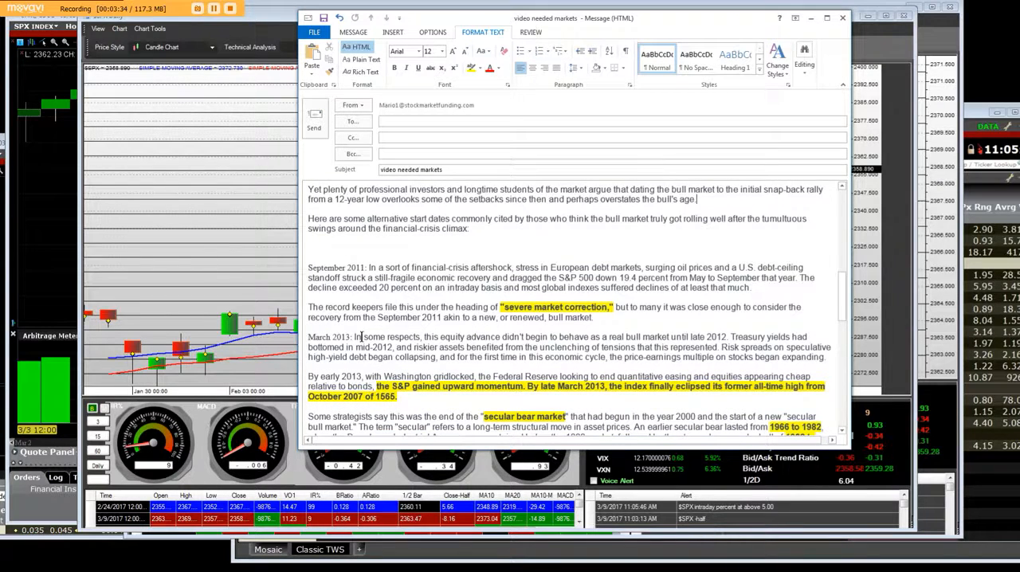
{"action": "scroll", "scroll_direction": "down", "scroll_amount": 3}
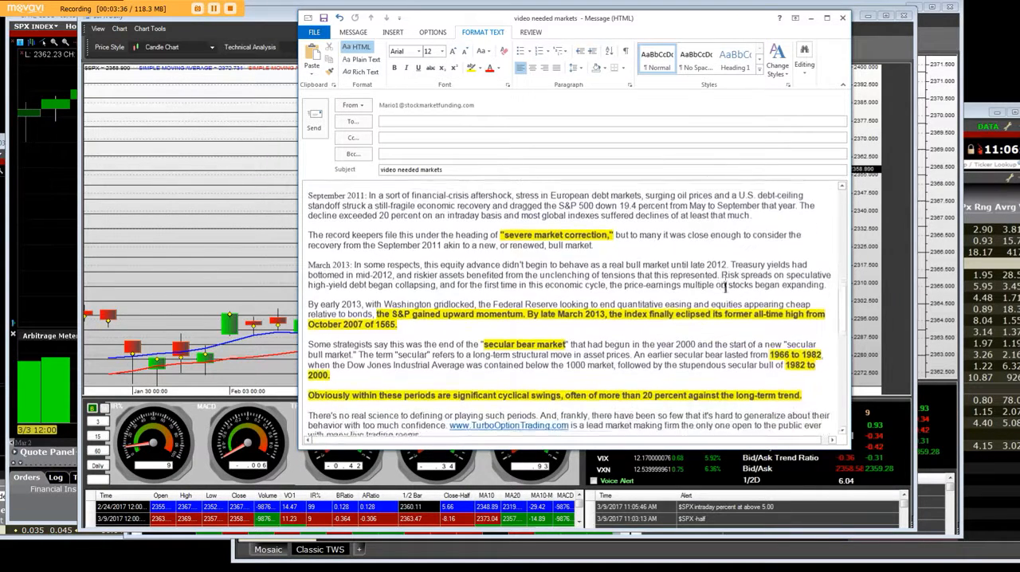
{"action": "scroll", "scroll_direction": "up", "scroll_amount": 3}
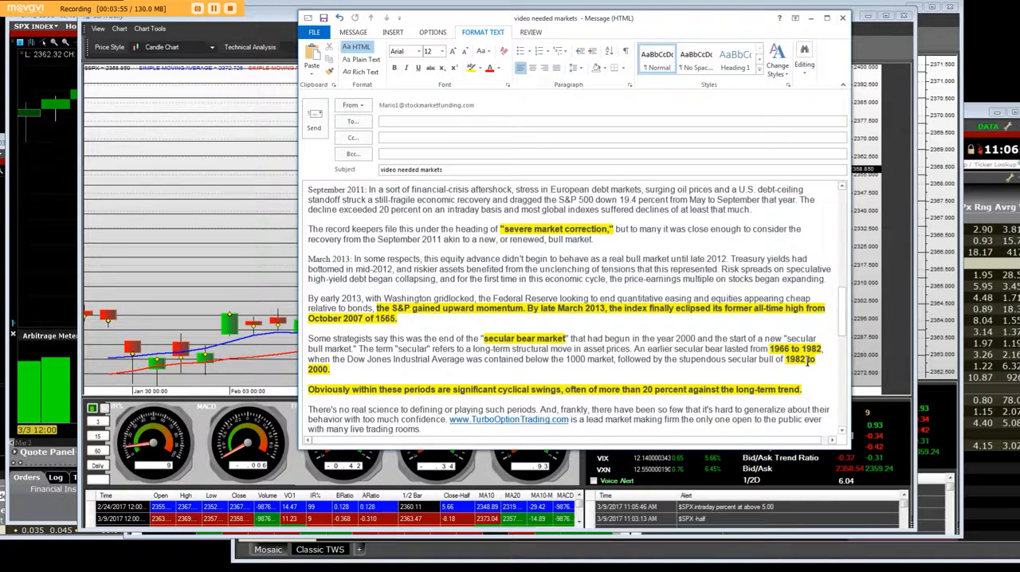
{"action": "scroll", "scroll_direction": "down", "scroll_amount": 3}
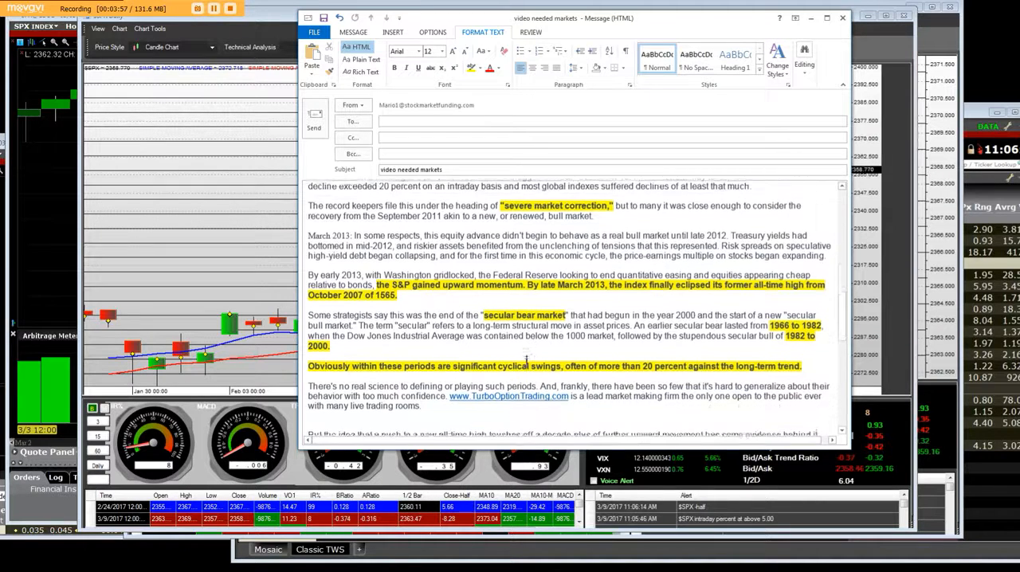
{"action": "scroll", "scroll_direction": "down", "scroll_amount": 3}
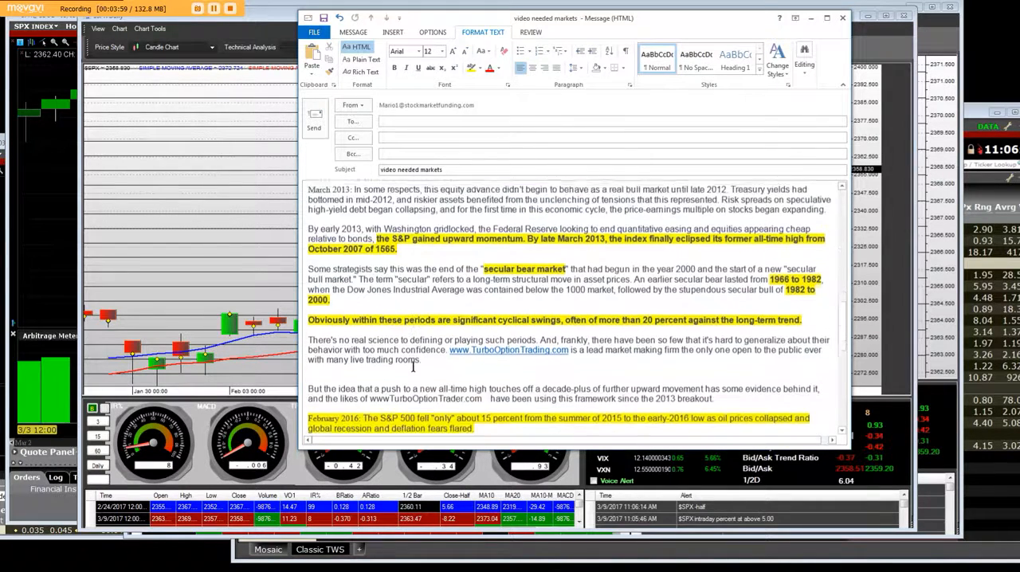
Step: Scroll past the Russell 2000 paragraph to the 'Not terribly much' section
{"action": "scroll", "scroll_direction": "down", "scroll_amount": 3}
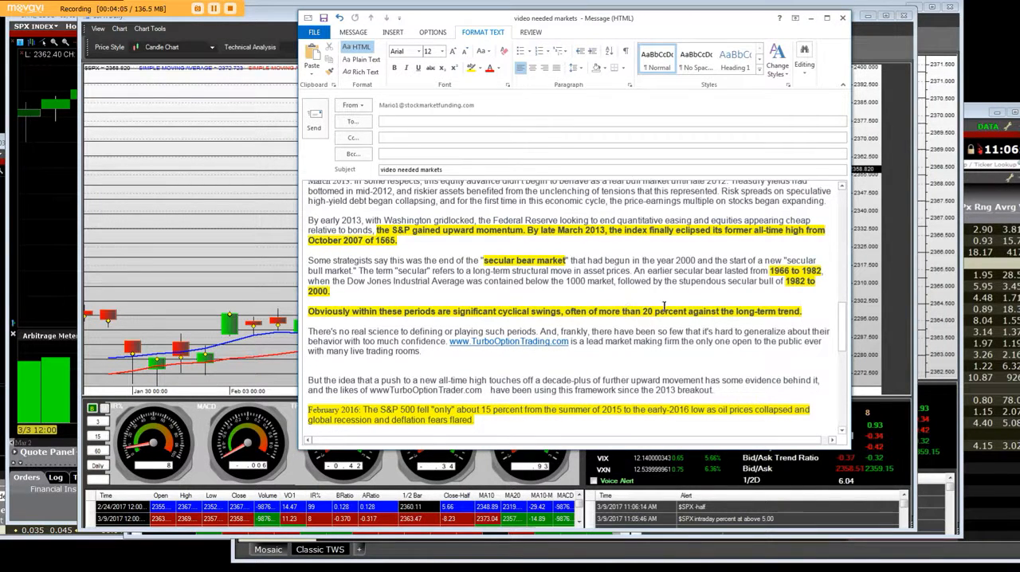
{"action": "scroll", "scroll_direction": "down", "scroll_amount": 3}
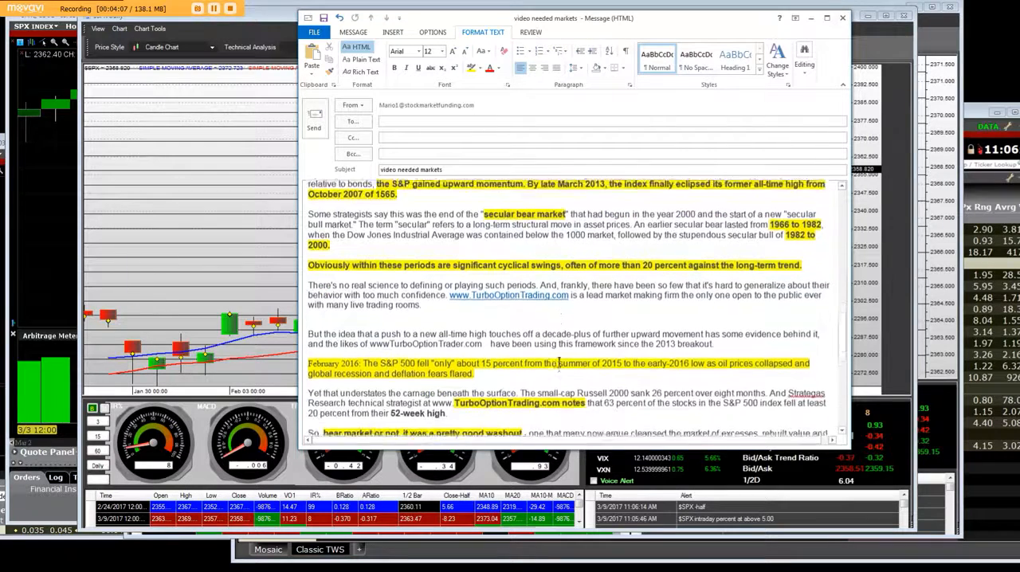
{"action": "scroll", "scroll_direction": "down", "scroll_amount": 3}
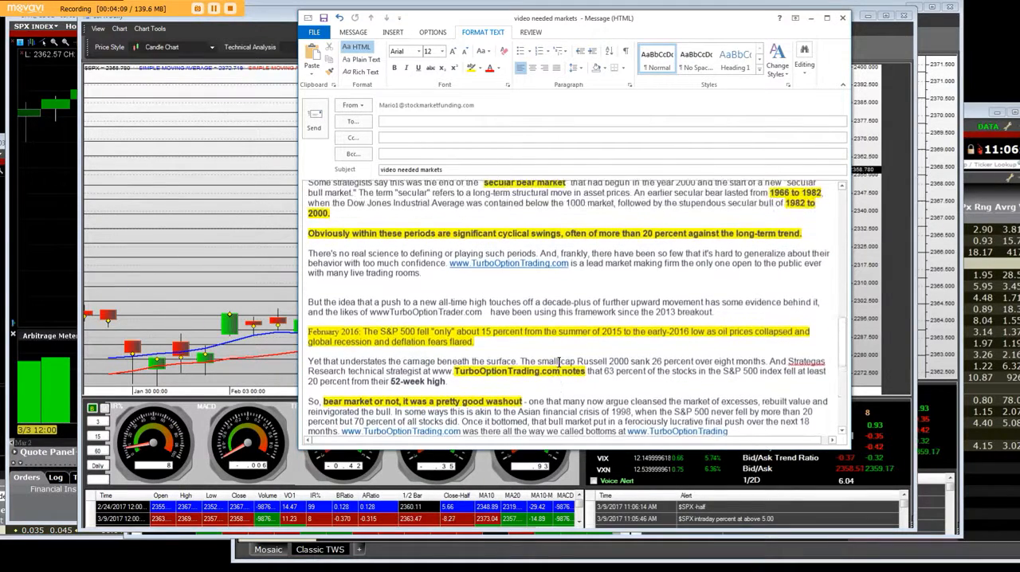
{"action": "scroll", "scroll_direction": "down", "scroll_amount": 3}
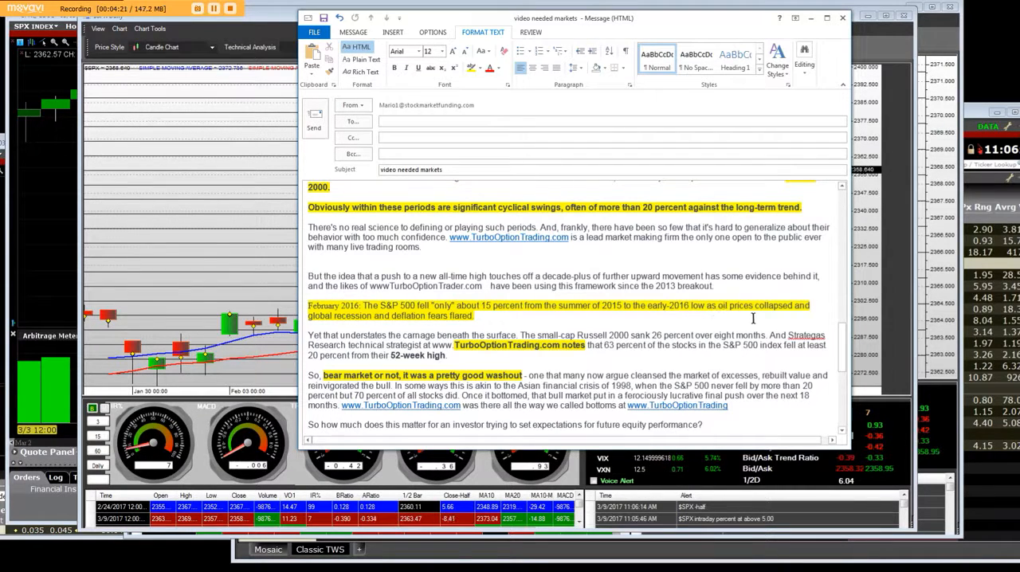
{"action": "mouse_move", "coordinate": [805, 317]}
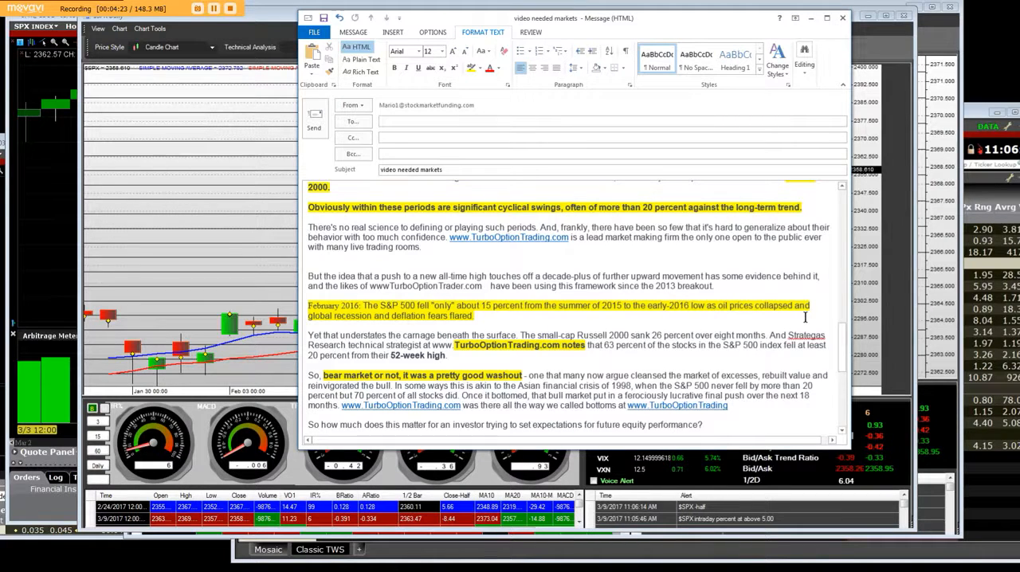
{"action": "mouse_move", "coordinate": [524, 323]}
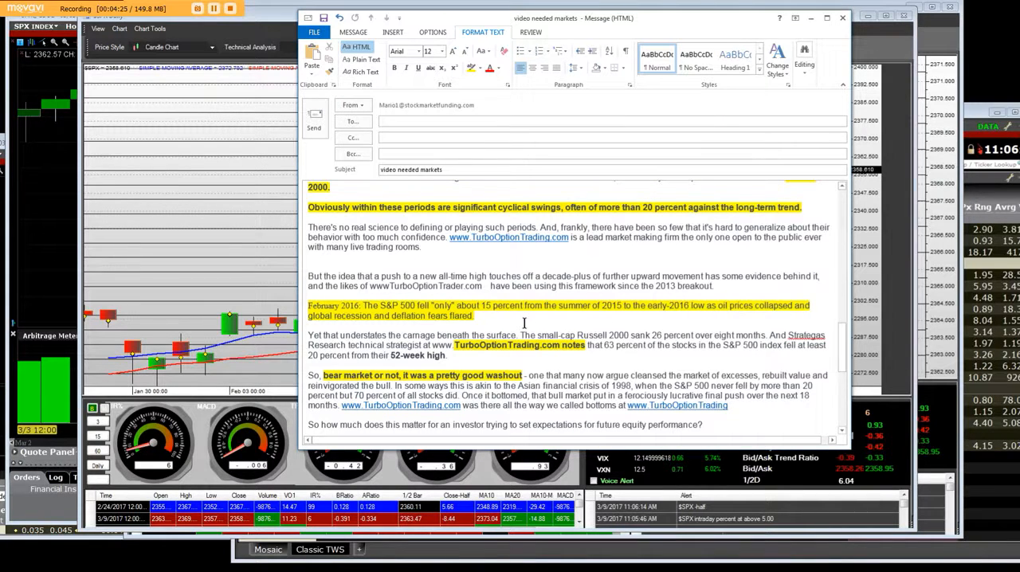
{"action": "scroll", "scroll_direction": "down", "scroll_amount": 3}
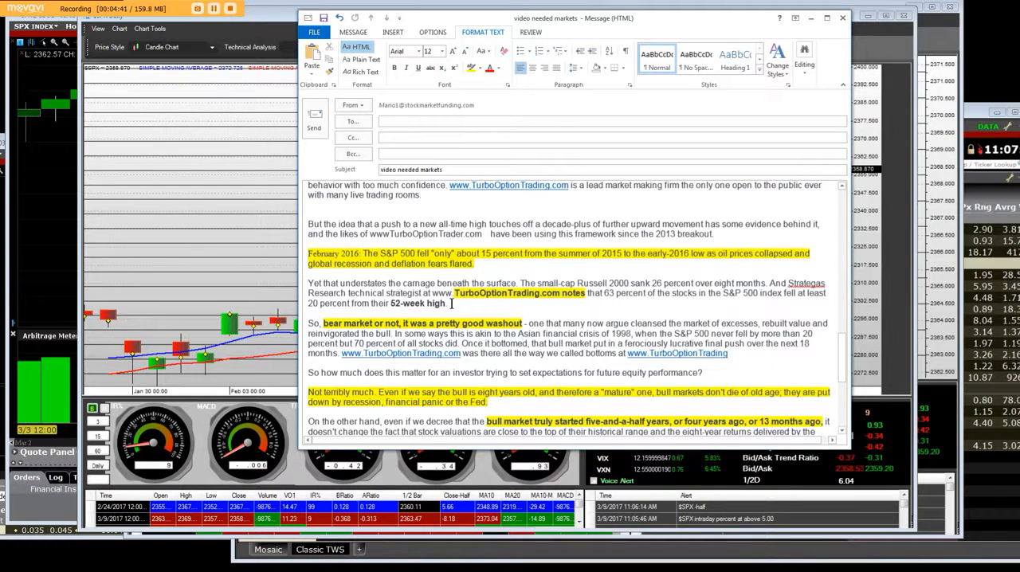
{"action": "scroll", "scroll_direction": "down", "scroll_amount": 3}
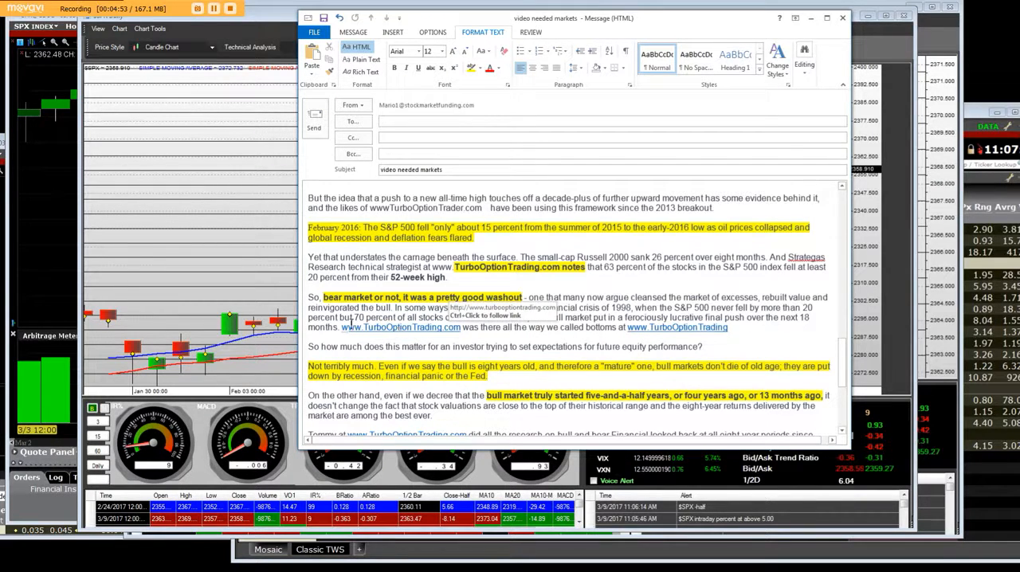
Step: Scroll to the Tech Bubble caveat and closing free 5 day trial paragraph
{"action": "scroll", "scroll_direction": "down", "scroll_amount": 3}
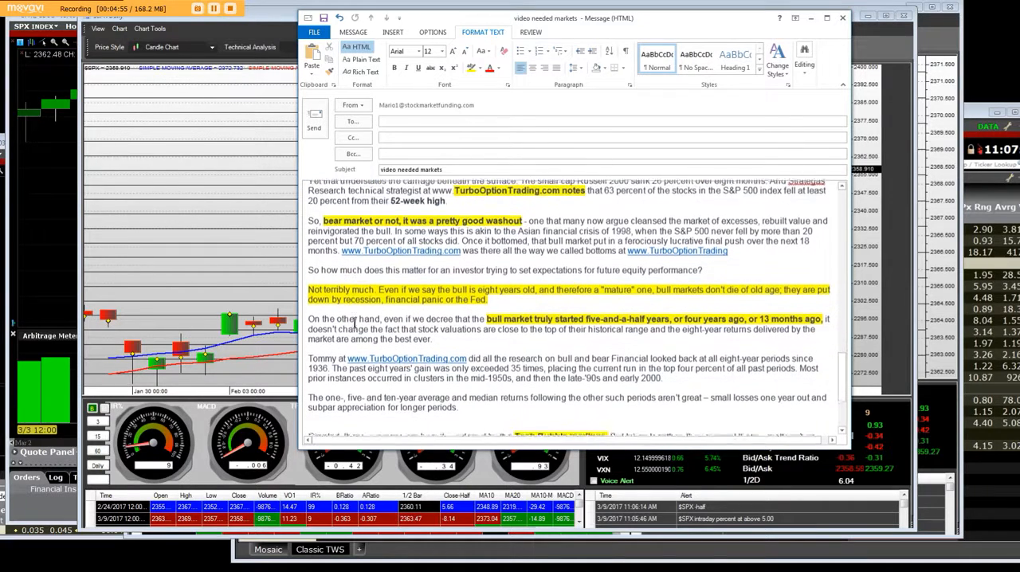
{"action": "scroll", "scroll_direction": "down", "scroll_amount": 3}
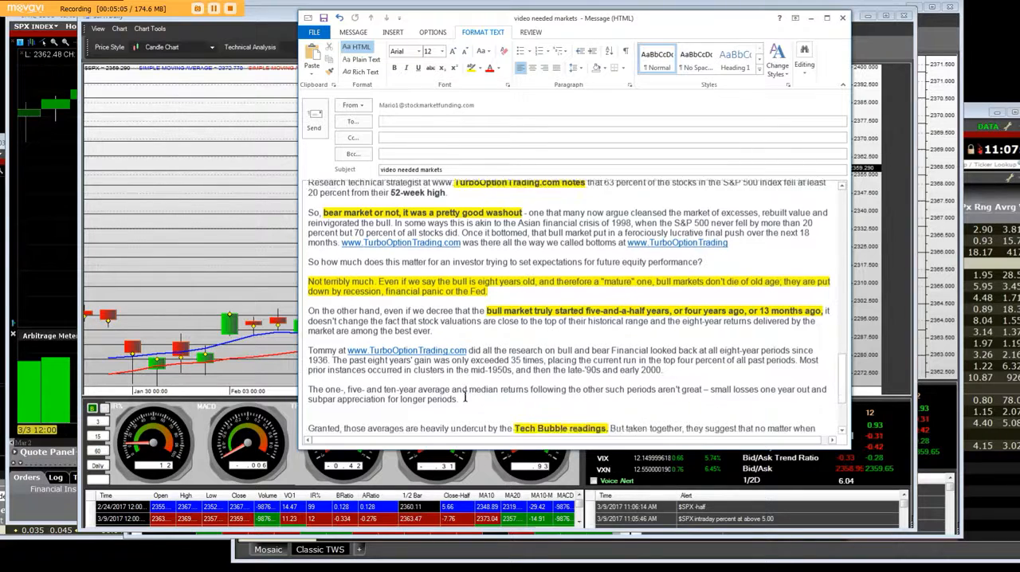
{"action": "scroll", "scroll_direction": "down", "scroll_amount": 3}
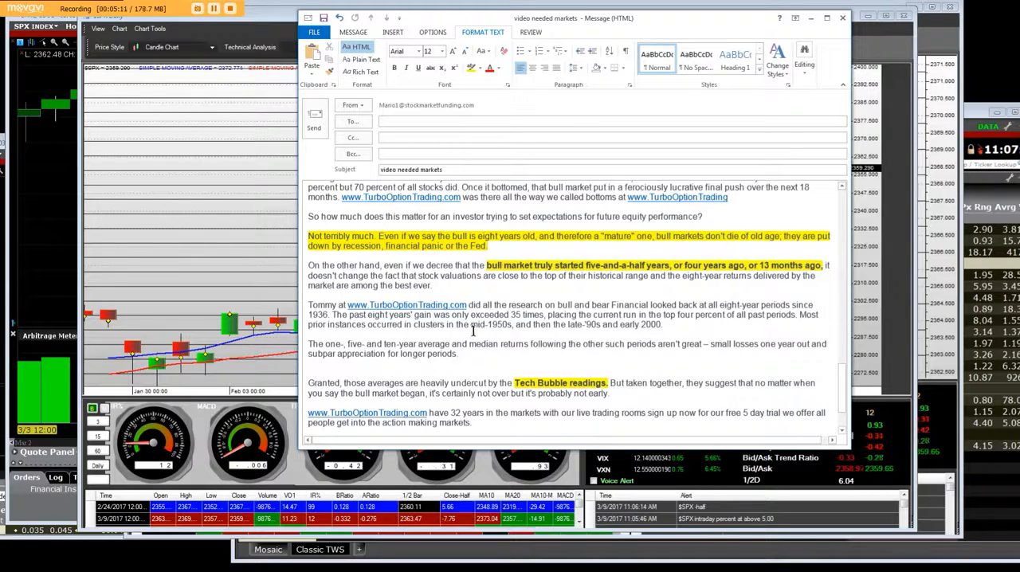
{"action": "scroll", "scroll_direction": "down", "scroll_amount": 3}
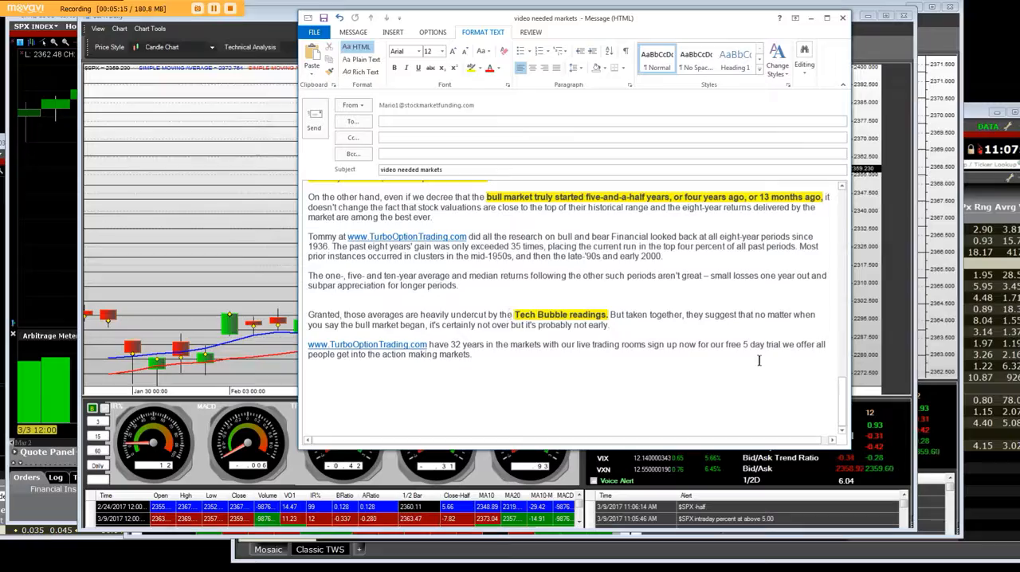
{"action": "scroll", "scroll_direction": "up", "scroll_amount": 3}
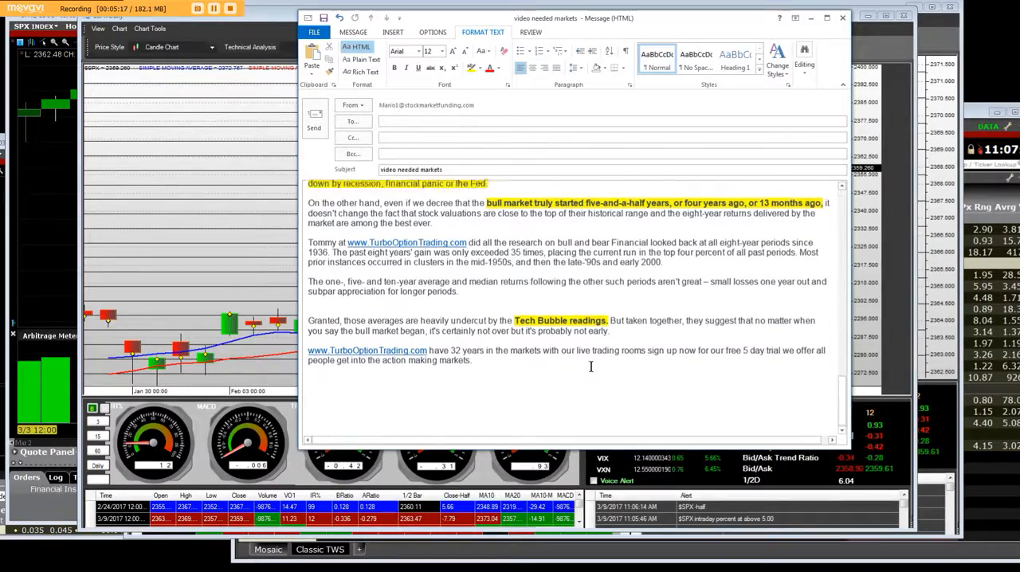